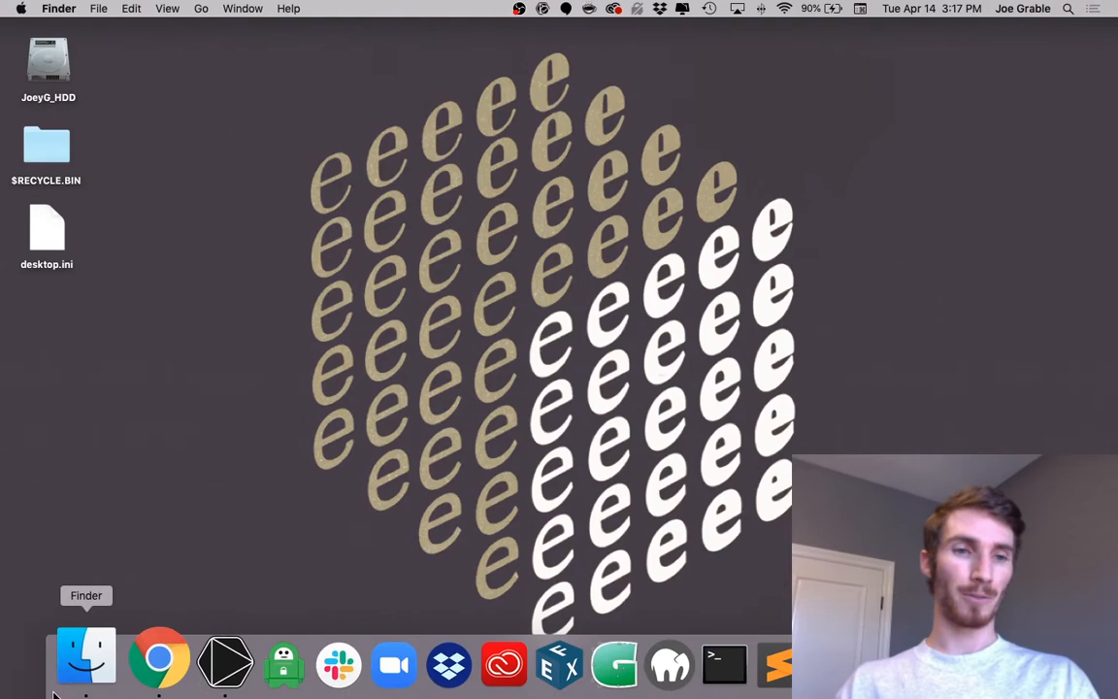
# Step: Open Downloads in Finder and select Concourse Display - Revival Font.zip
pyautogui.click(85, 656)
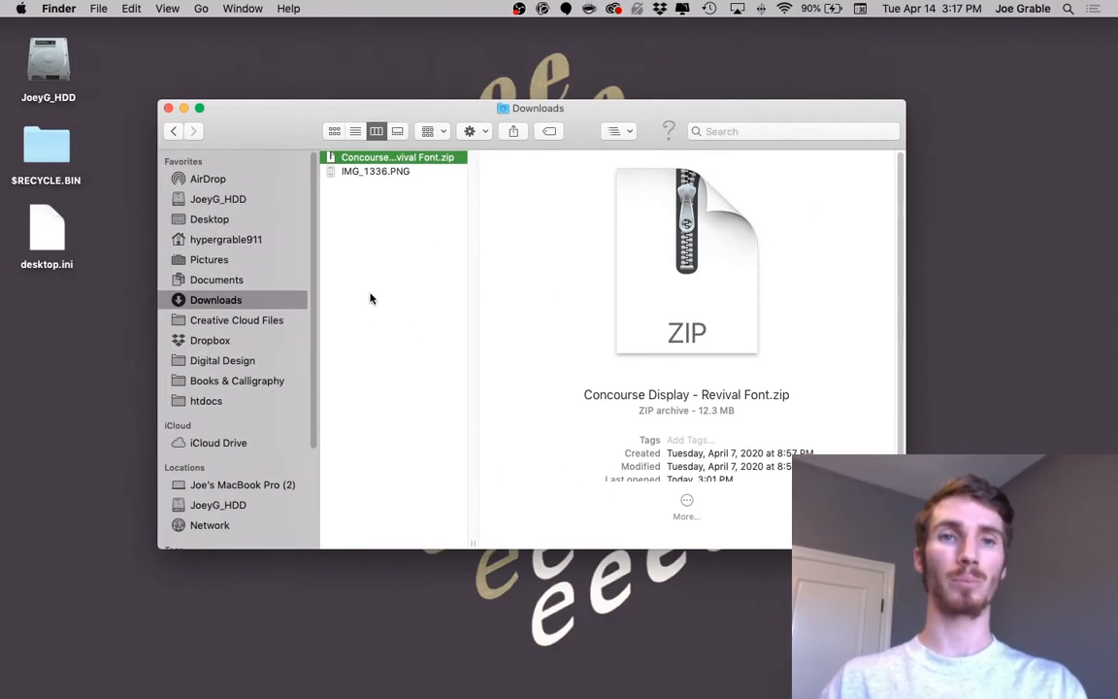
pyautogui.moveTo(406, 335)
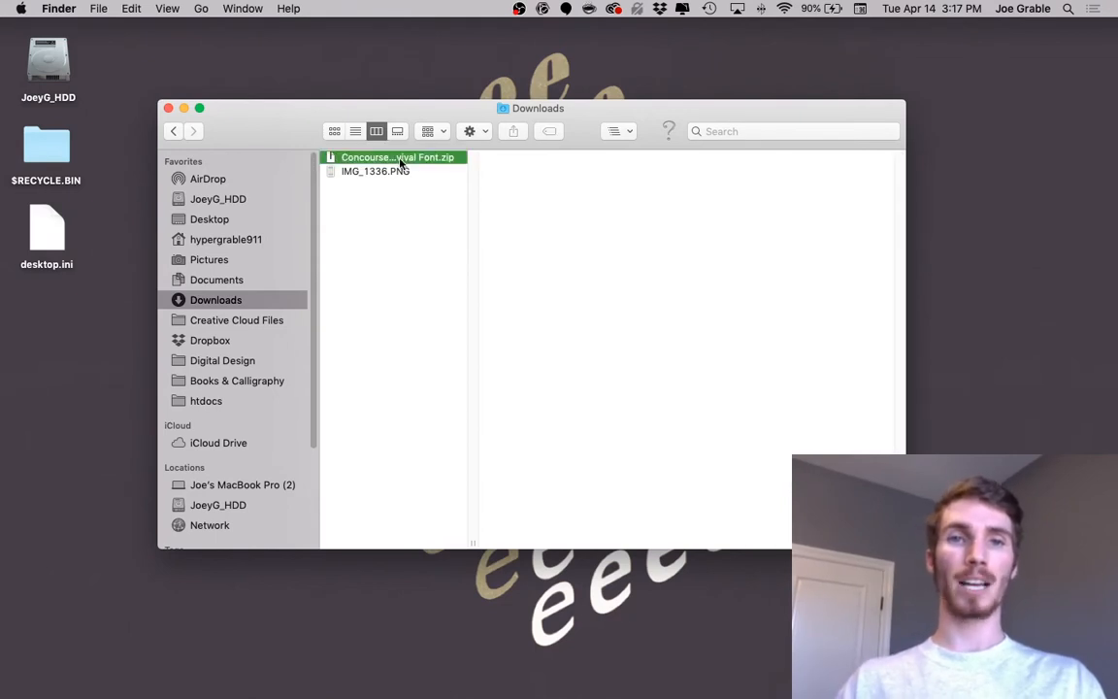
pyautogui.click(397, 156)
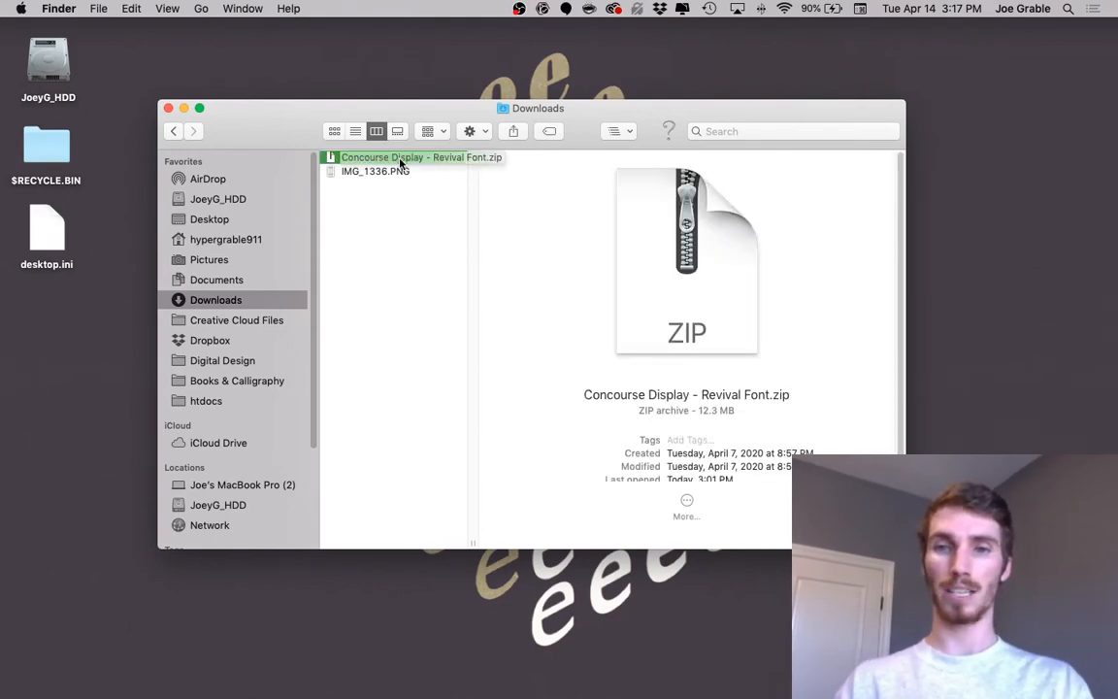
pyautogui.moveTo(398, 241)
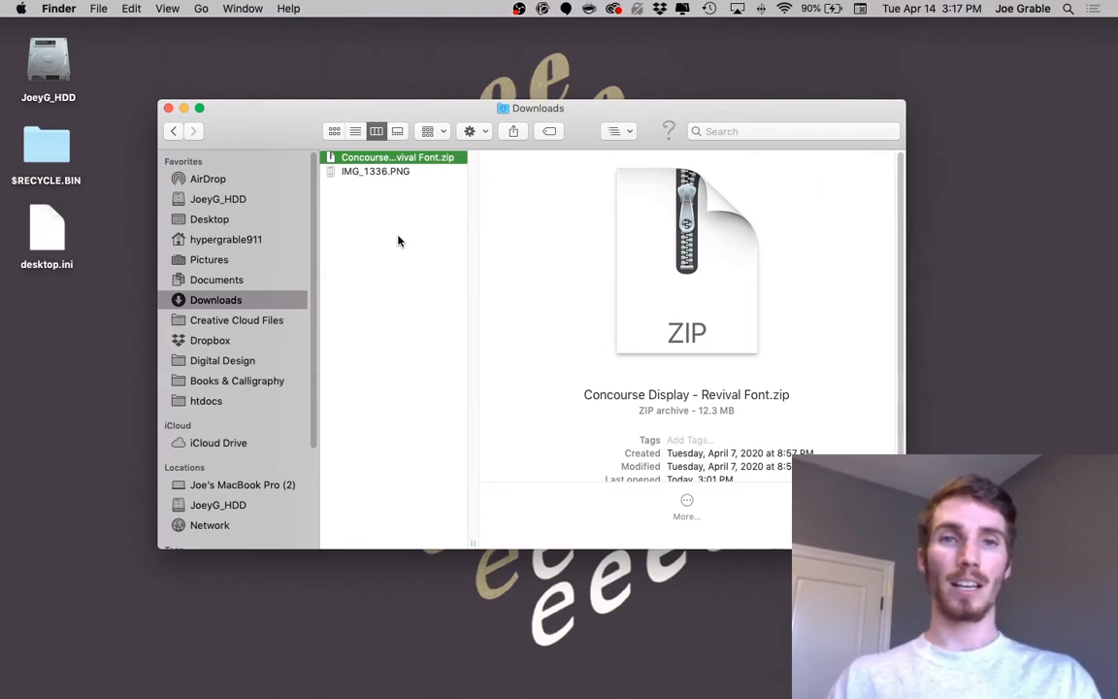
# Step: Extract the zip archive with Archive Utility
pyautogui.rightClick(396, 158)
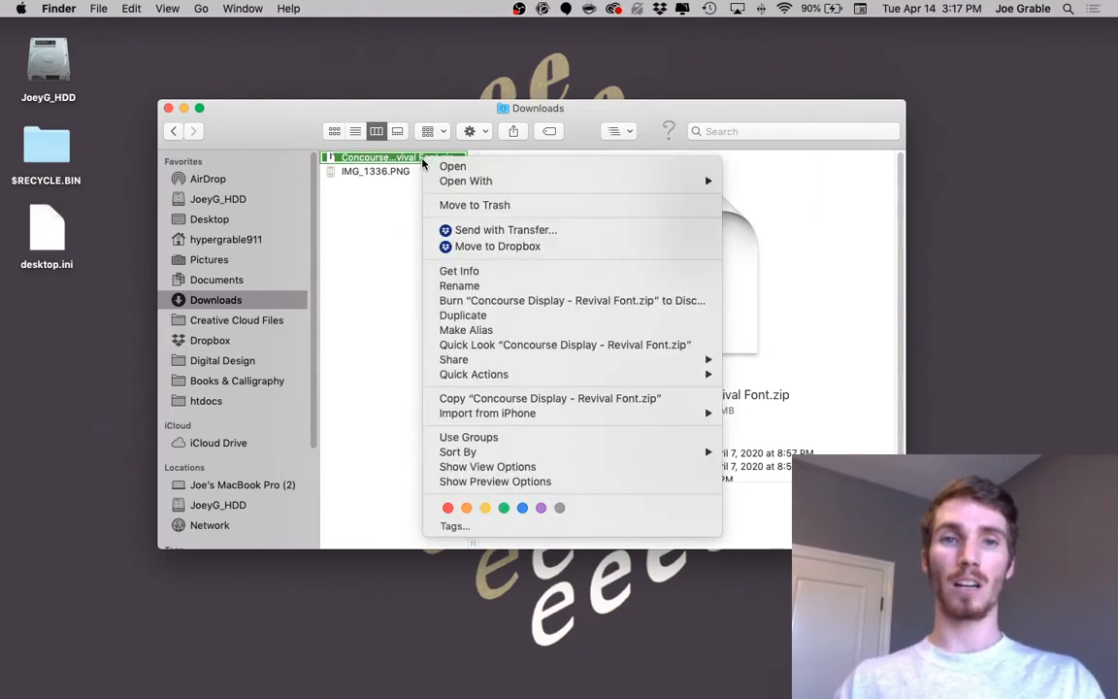
pyautogui.moveTo(466, 181)
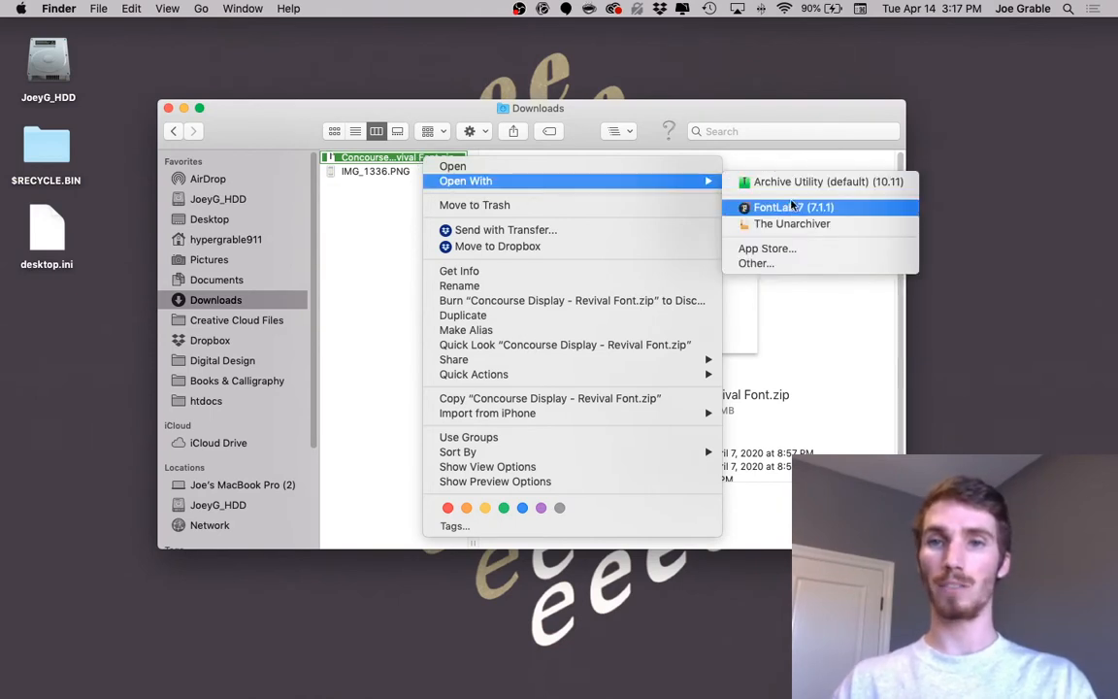
pyautogui.moveTo(306, 289)
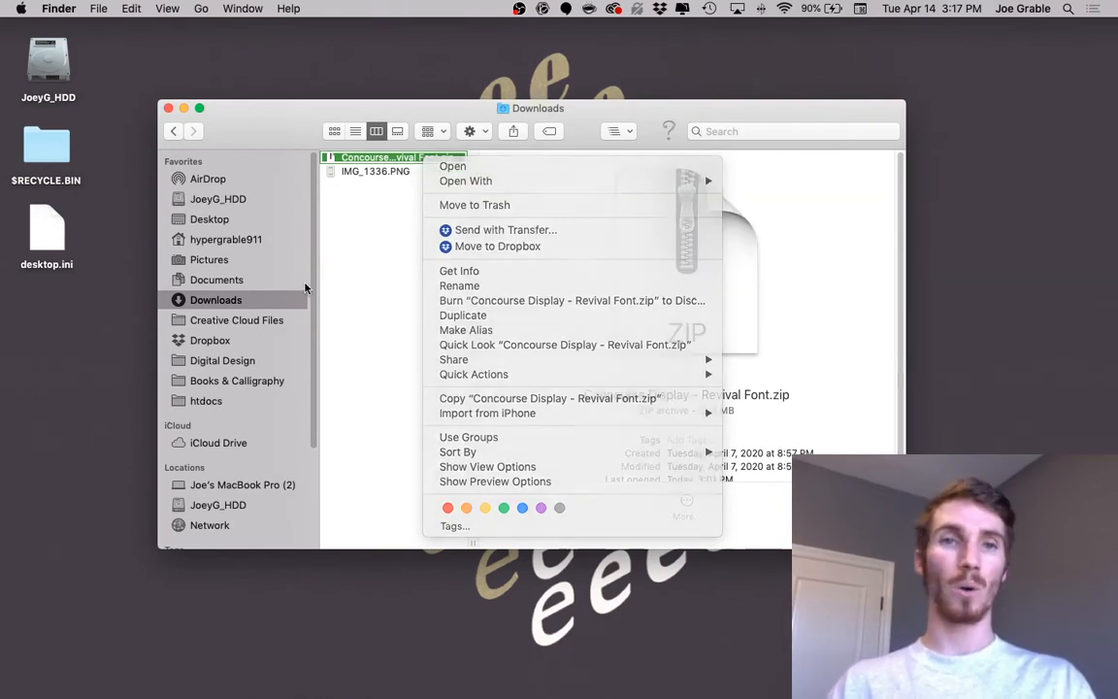
pyautogui.click(432, 246)
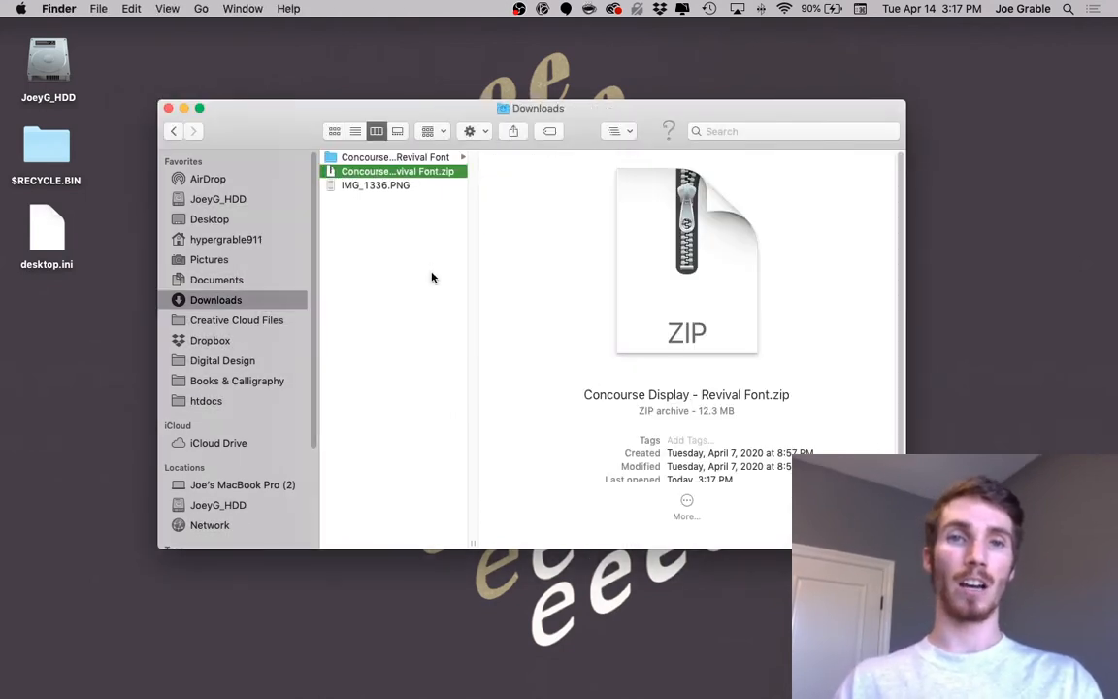
# Step: Open the extracted Concourse Display - Revival Font folder and its user guide PDF
pyautogui.click(395, 156)
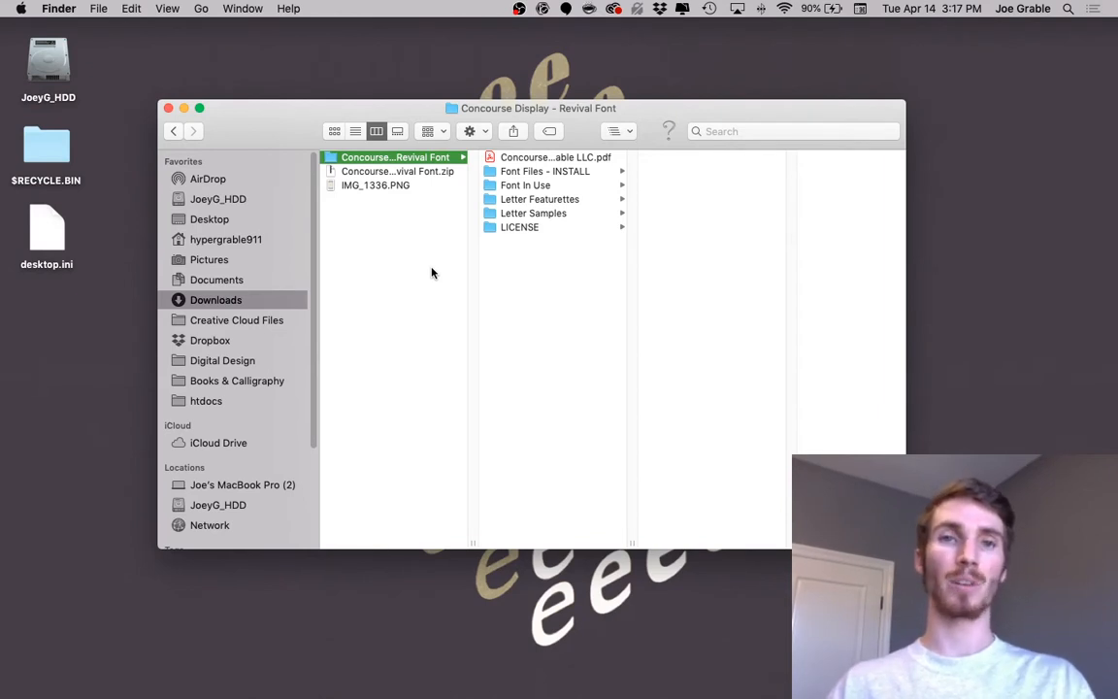
pyautogui.rightClick(397, 171)
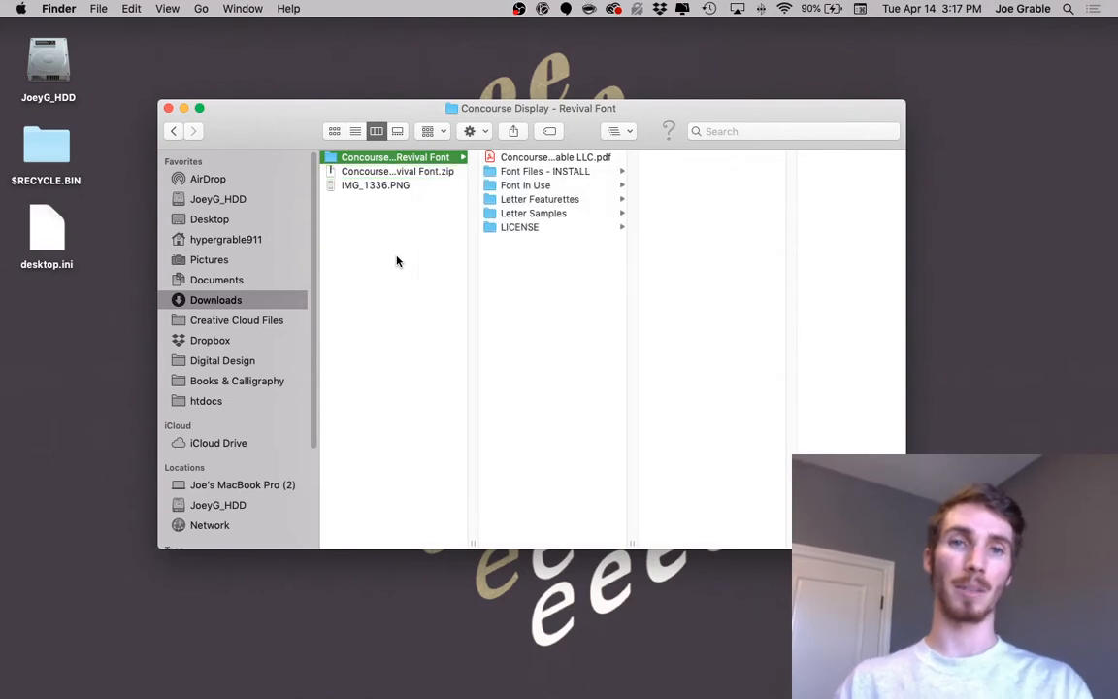
pyautogui.click(397, 171)
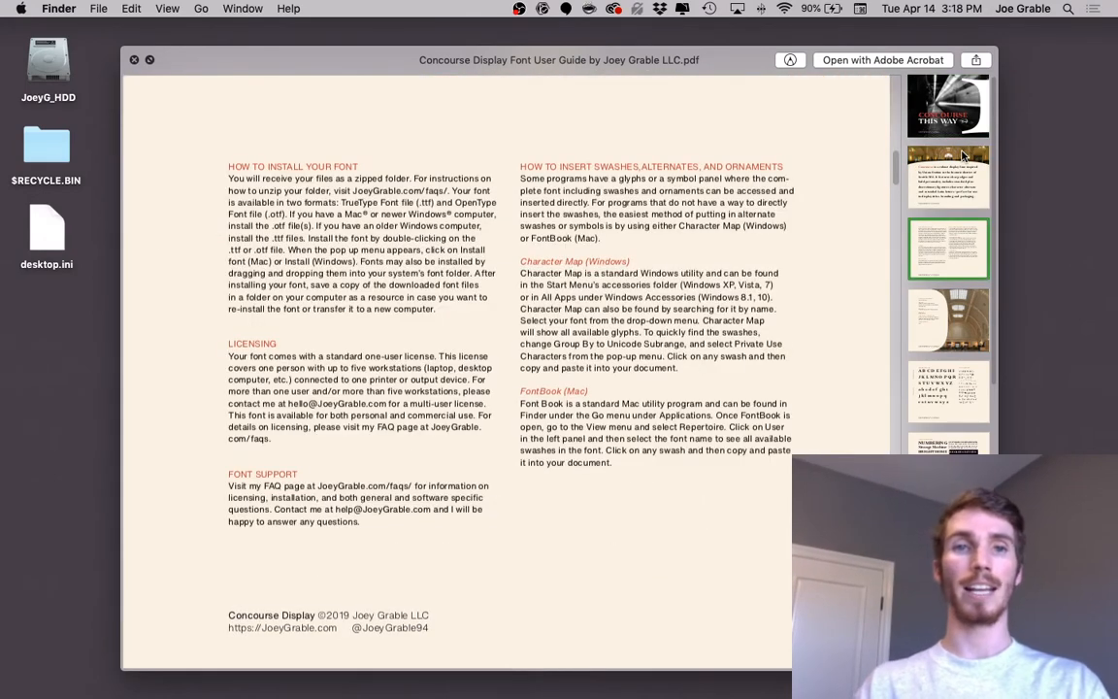
pyautogui.moveTo(677, 279)
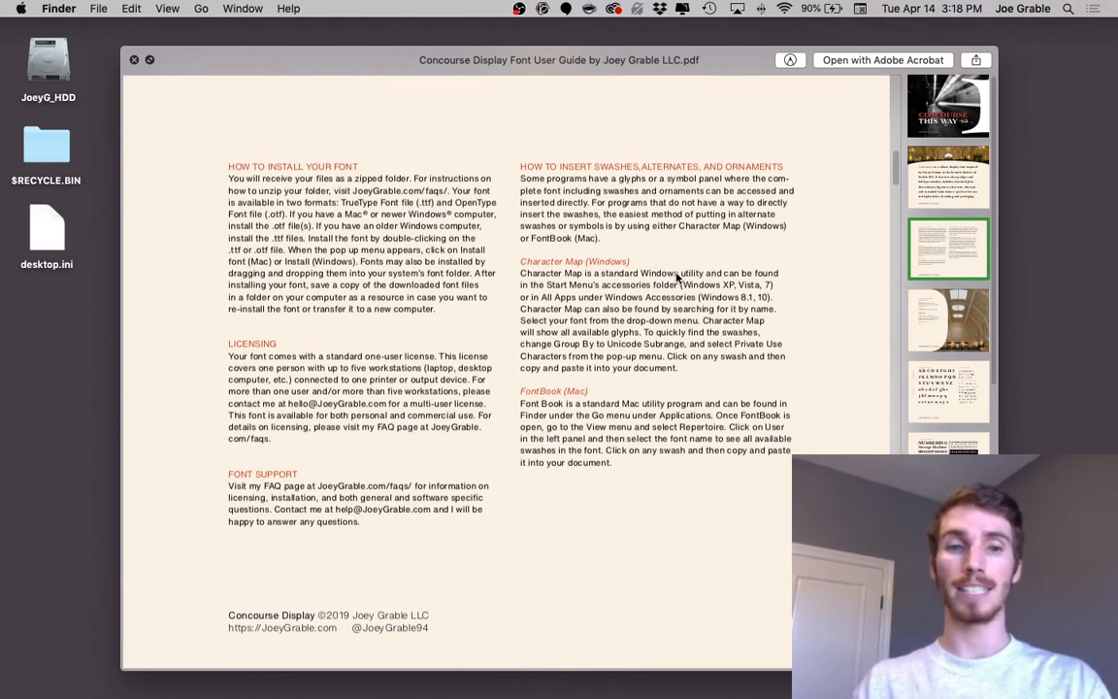
pyautogui.moveTo(772, 547)
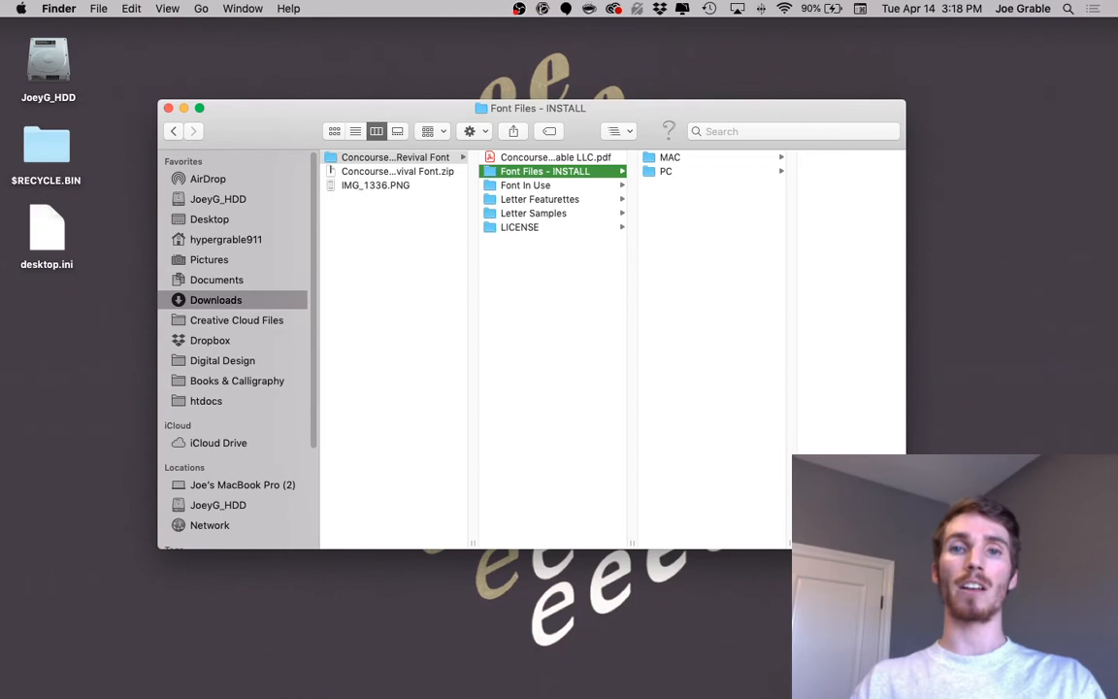
# Step: Open Concourse-Display.otf from the MAC folder with Font Book
pyautogui.click(670, 156)
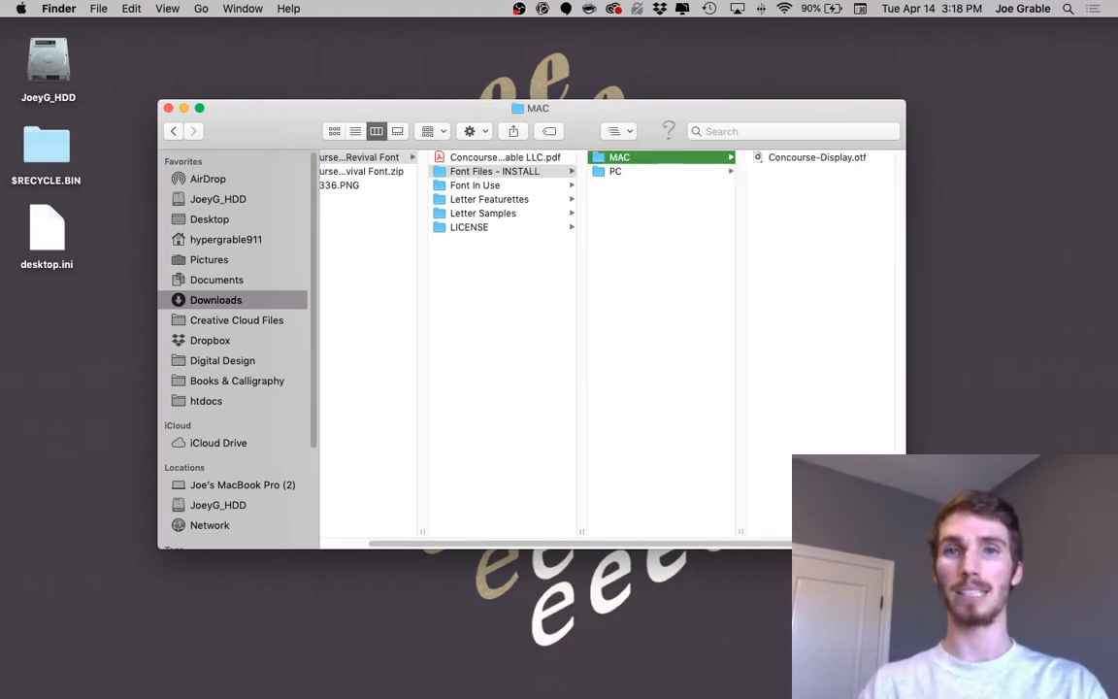
pyautogui.click(615, 171)
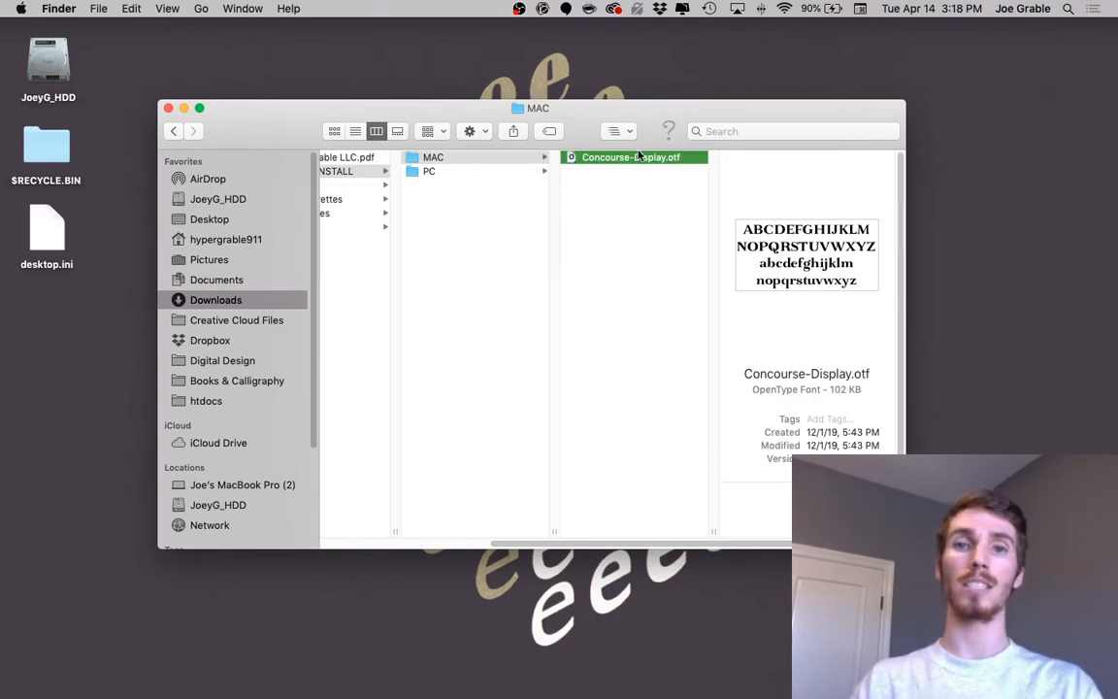
pyautogui.rightClick(631, 158)
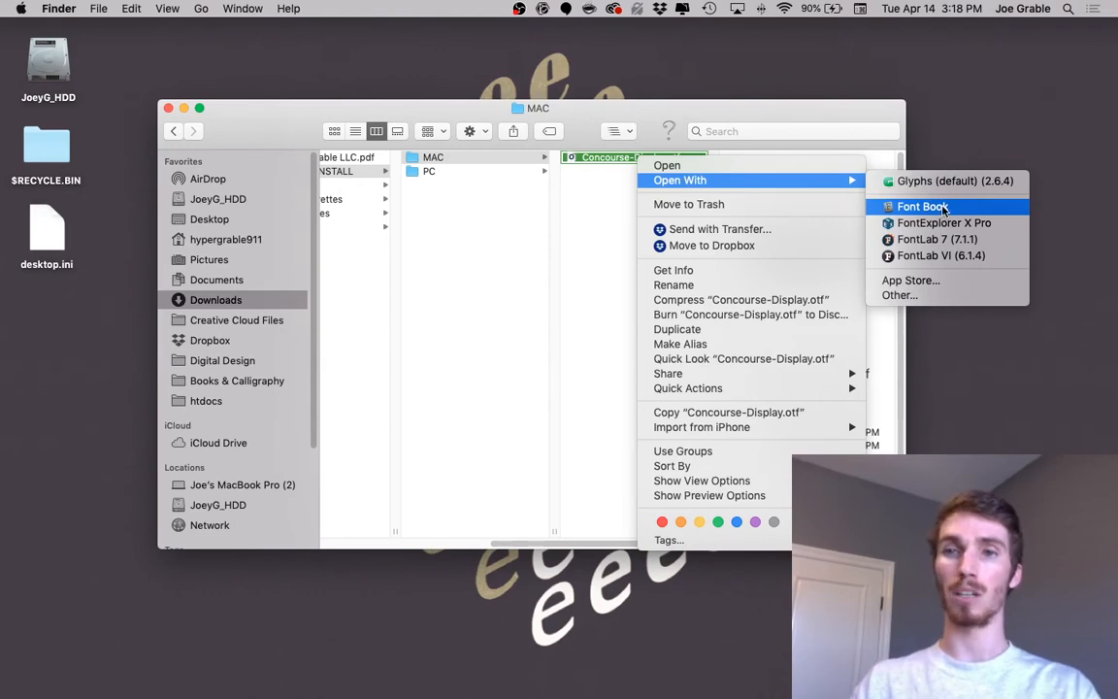
pyautogui.click(921, 206)
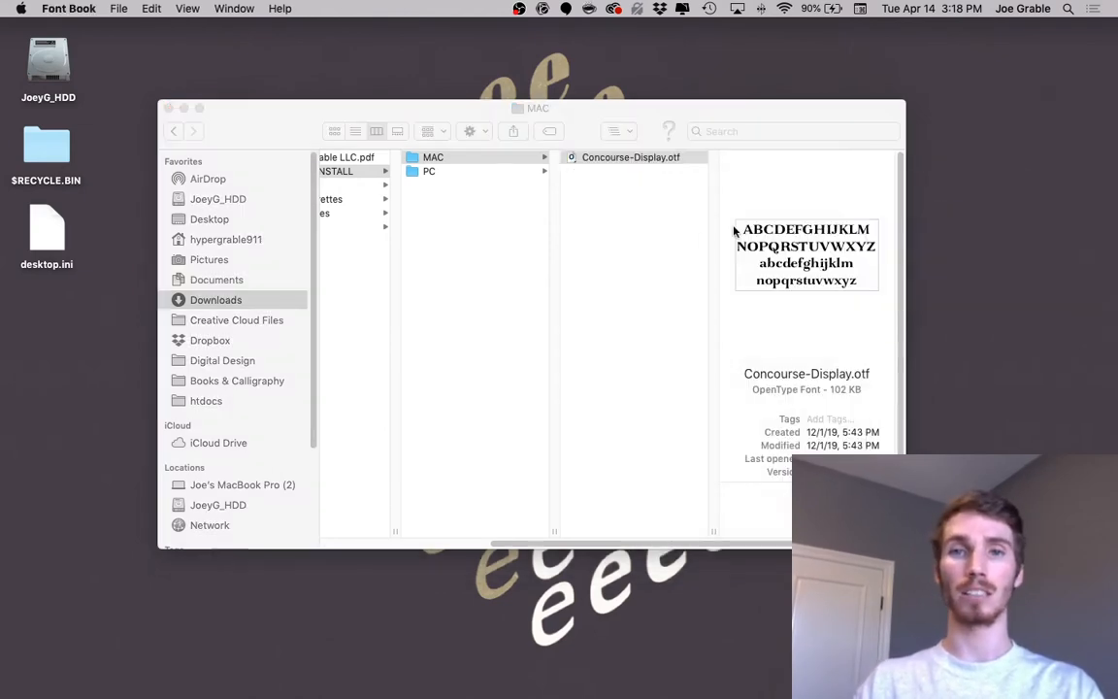
# Step: Reposition the Concourse Display preview window and install the font
pyautogui.doubleClick(631, 157)
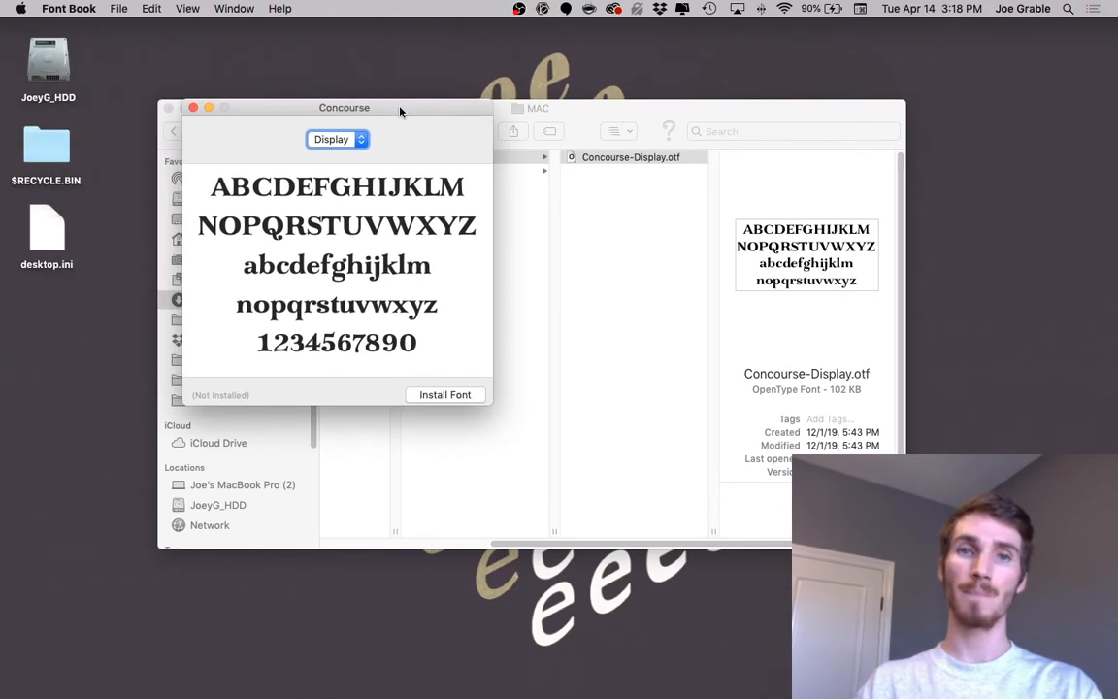
pyautogui.moveTo(344, 107); pyautogui.dragTo(428, 72)
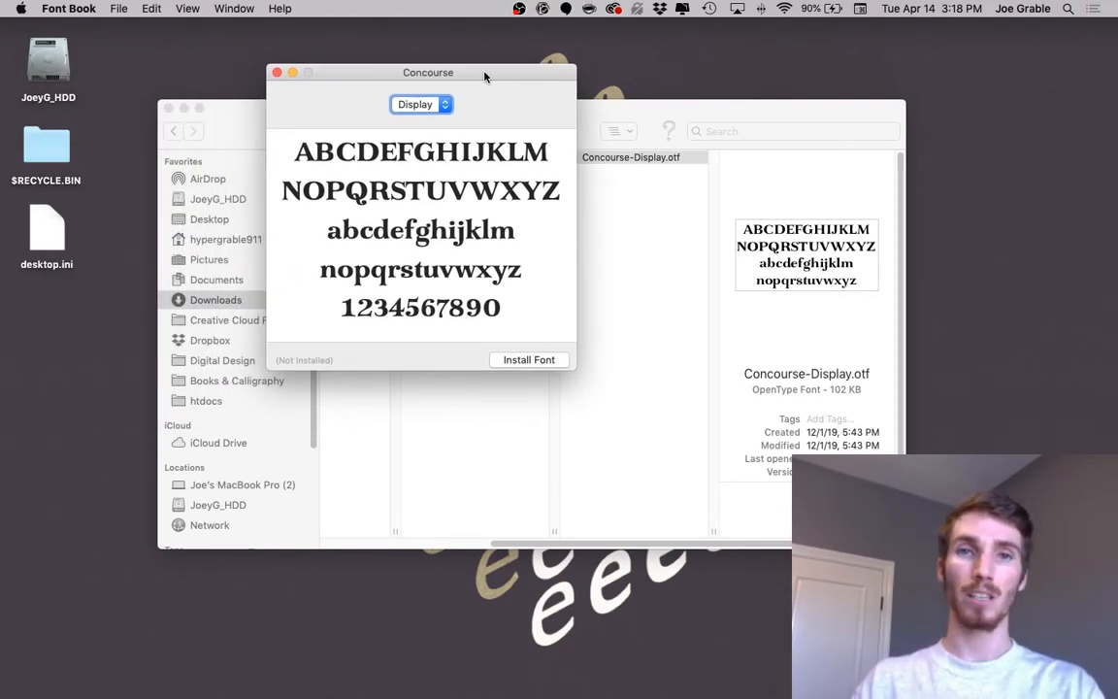
pyautogui.moveTo(429, 72); pyautogui.dragTo(504, 69)
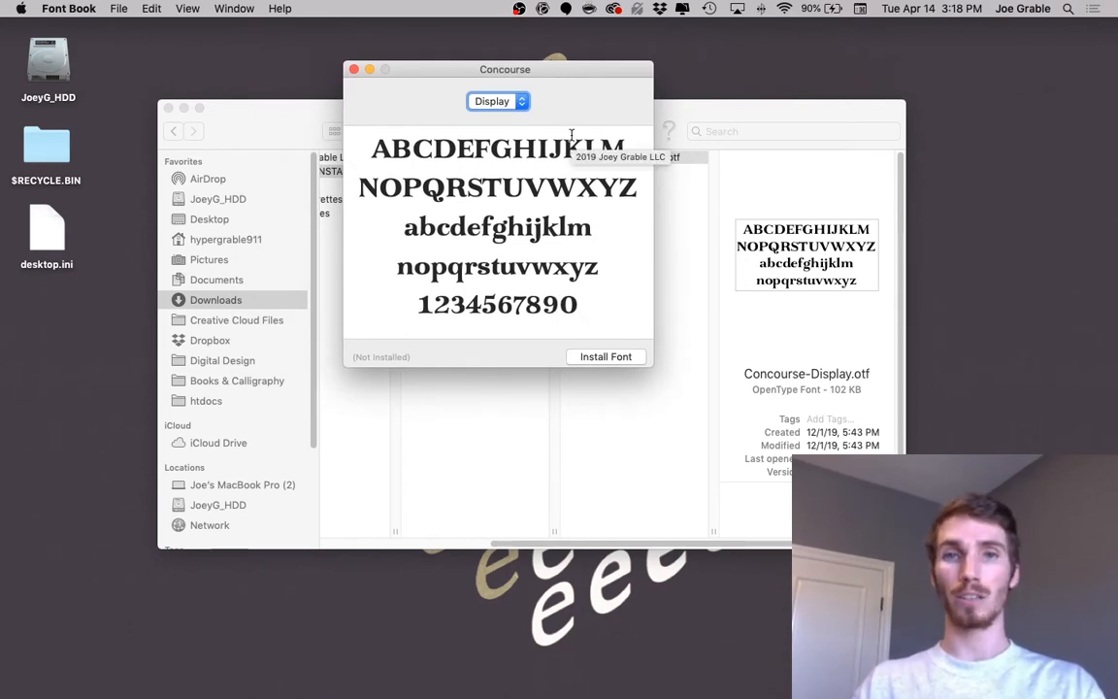
pyautogui.moveTo(567, 253)
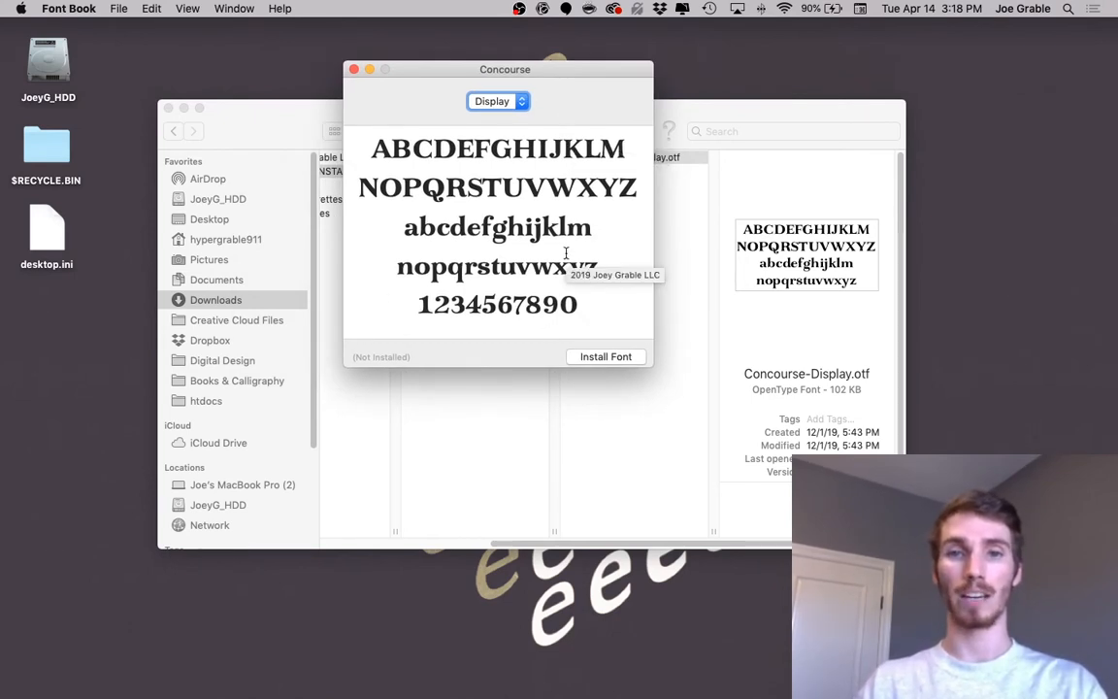
pyautogui.moveTo(505, 69); pyautogui.dragTo(402, 69)
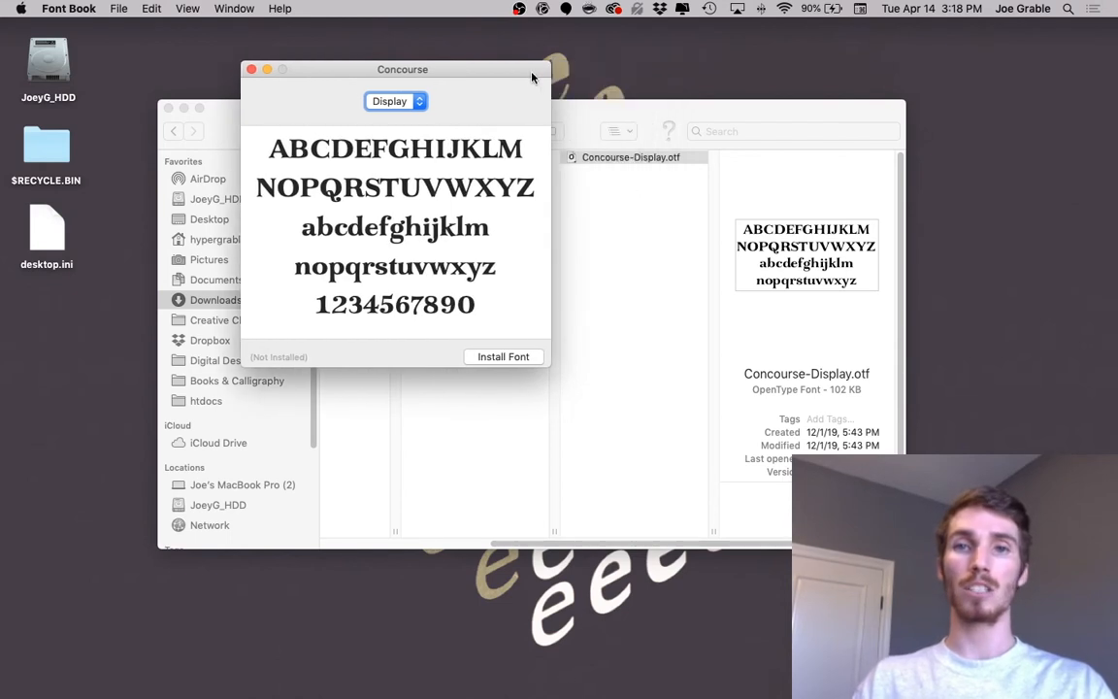
pyautogui.moveTo(327, 268)
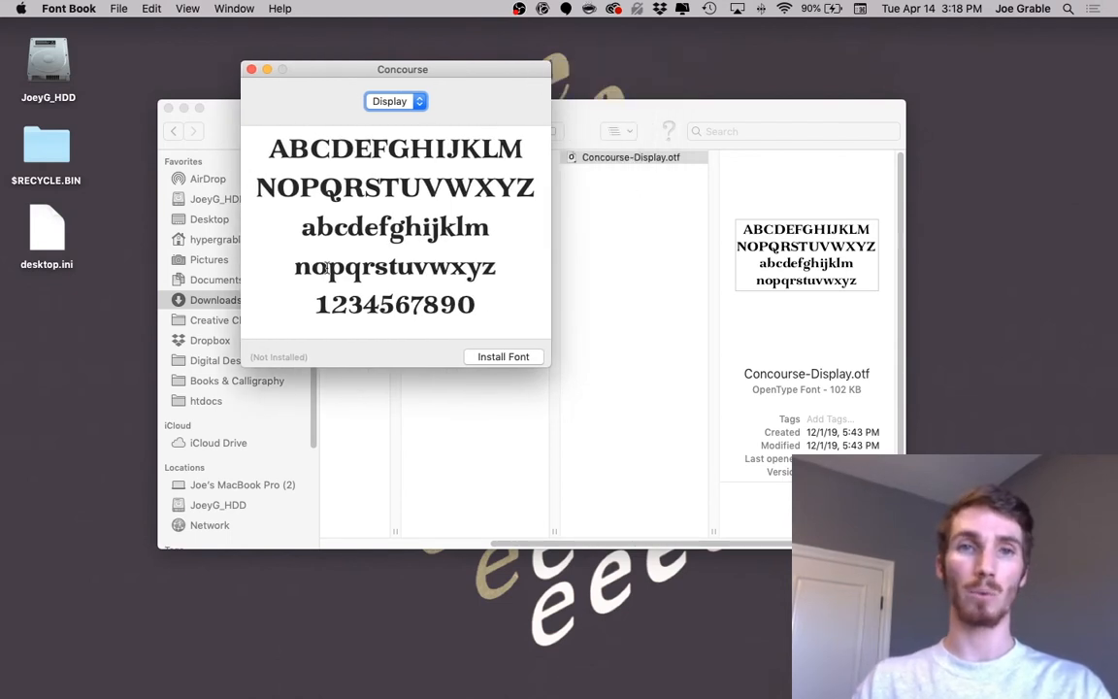
pyautogui.moveTo(402, 68); pyautogui.dragTo(490, 68)
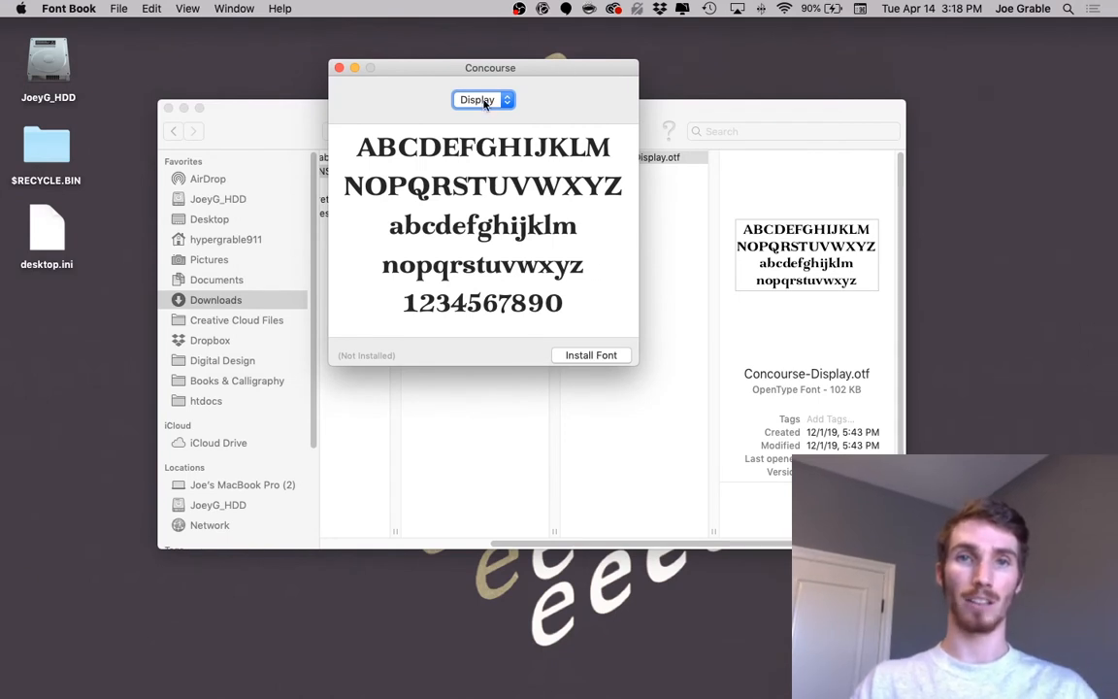
pyautogui.moveTo(617, 330)
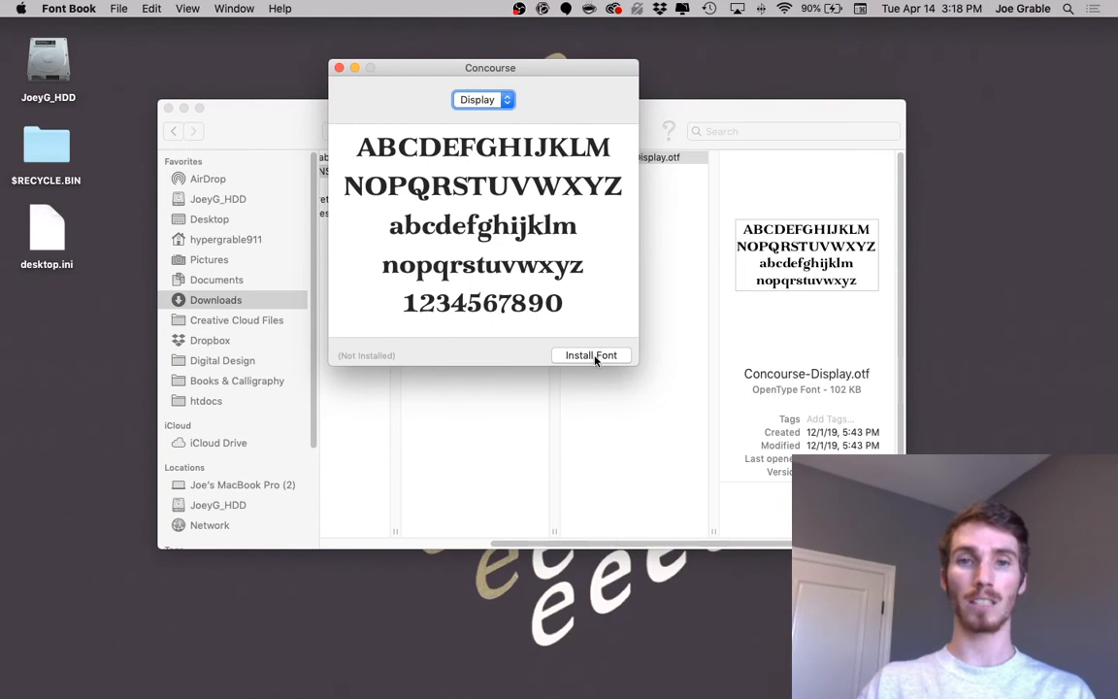
pyautogui.click(591, 356)
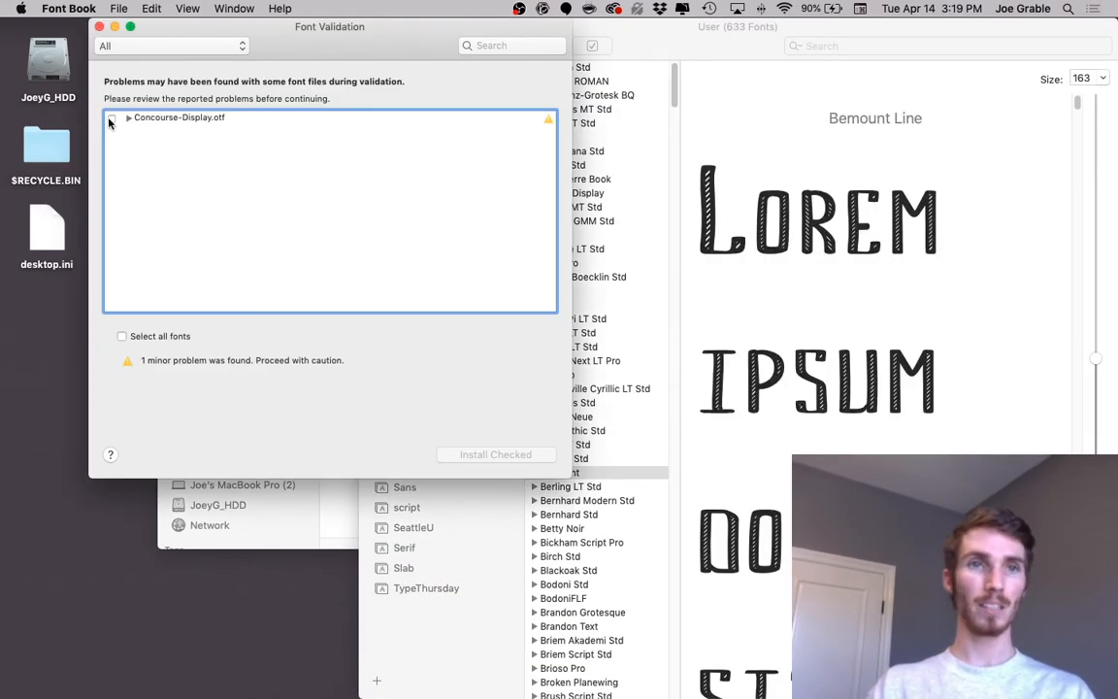
# Step: Check Concourse-Display.otf in Font Validation and install it despite the minor problem
pyautogui.click(122, 336)
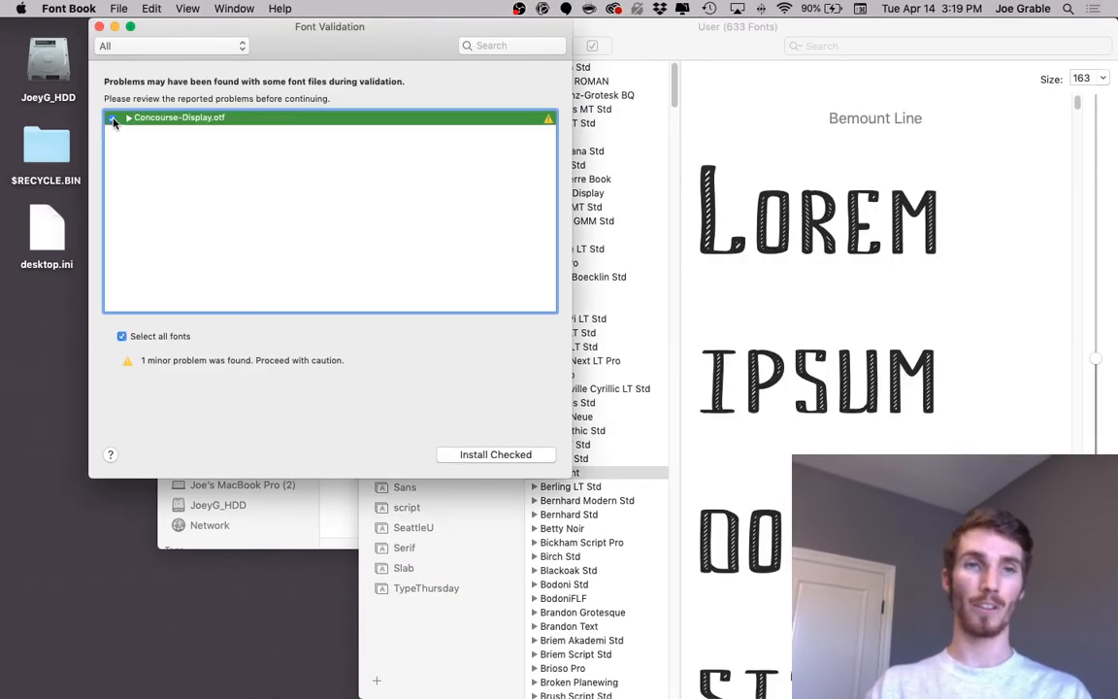
pyautogui.click(113, 118)
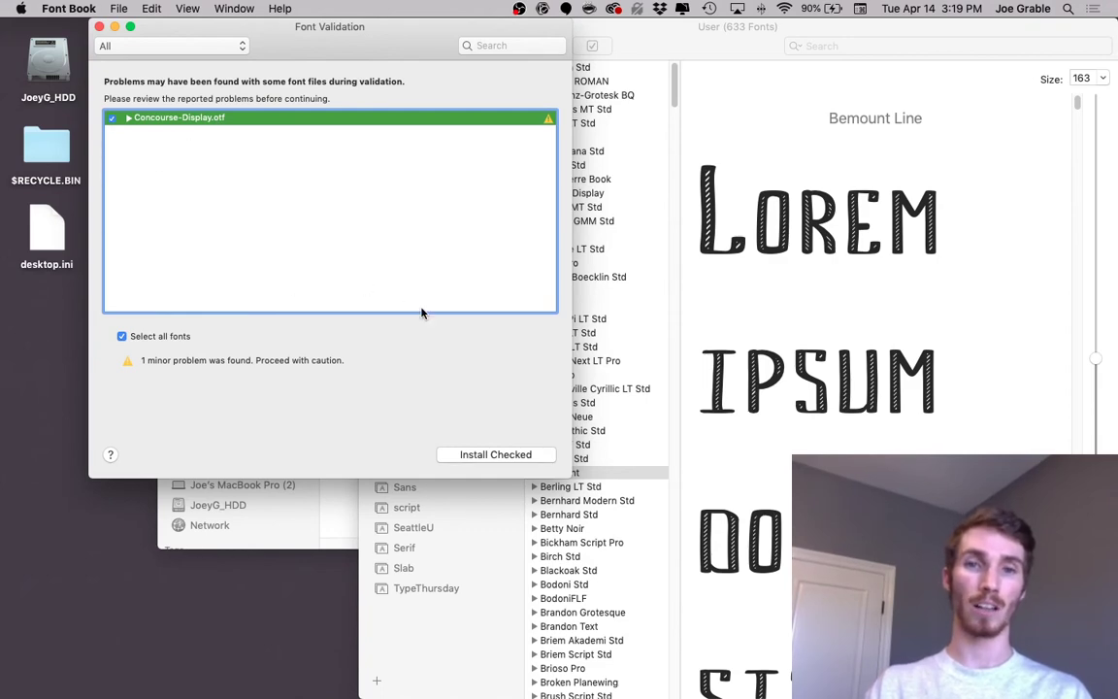
pyautogui.moveTo(495, 454)
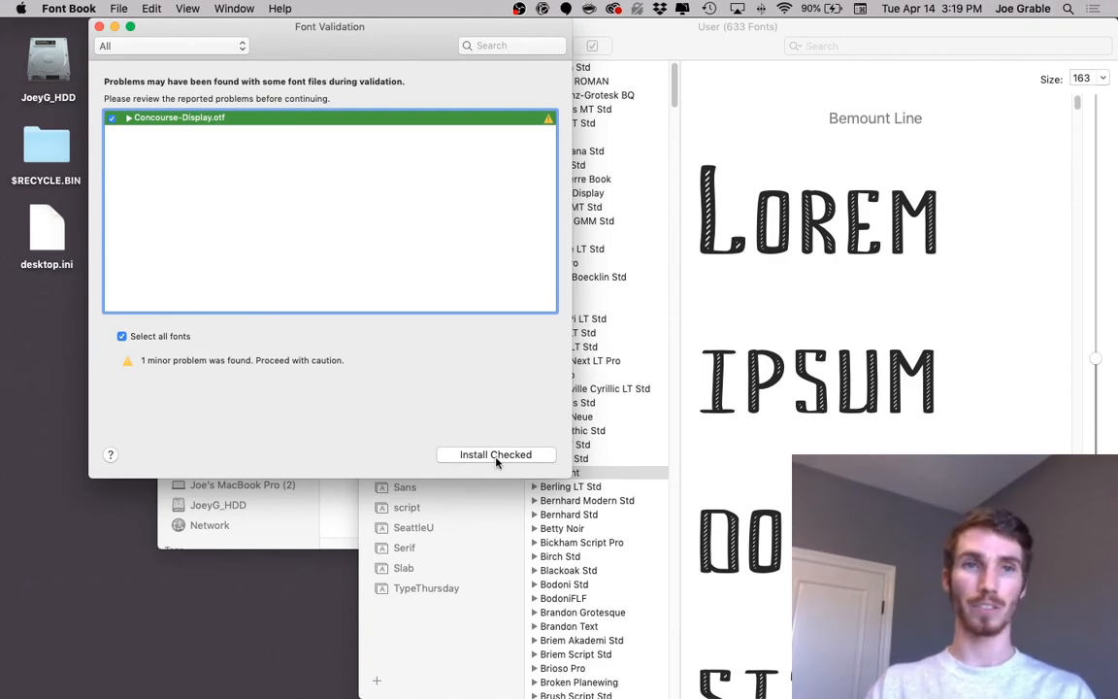
pyautogui.click(495, 454)
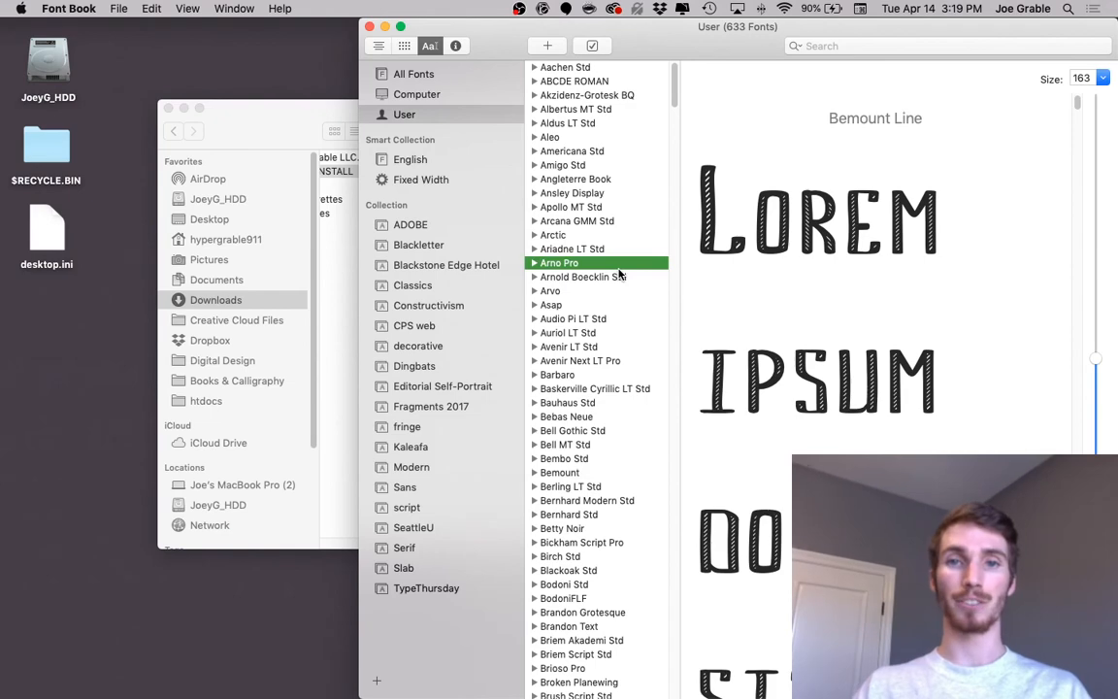
pyautogui.moveTo(665, 463)
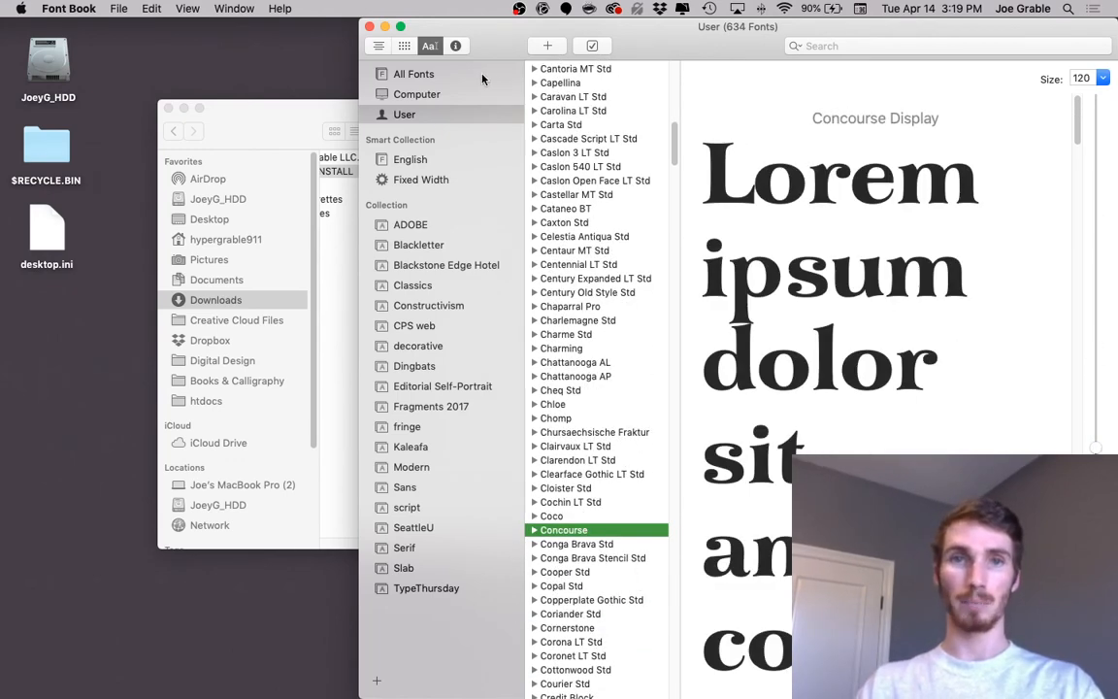
# Step: Scroll the User font list down to Concourse to preview Concourse Display
pyautogui.scroll(-3)
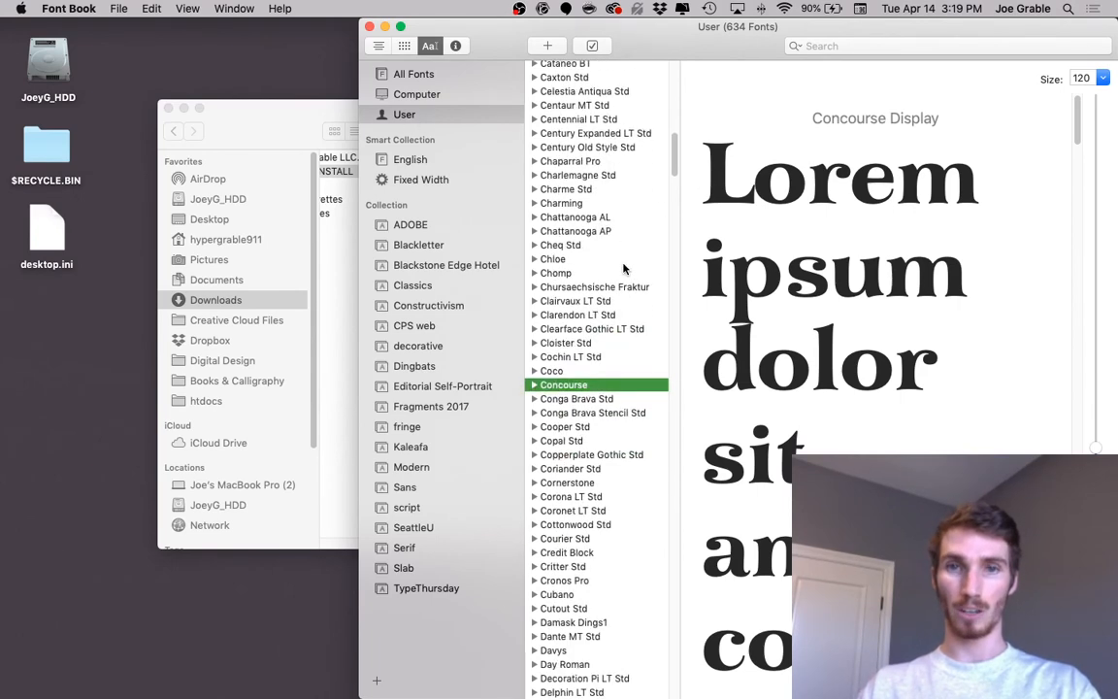
pyautogui.moveTo(593, 396)
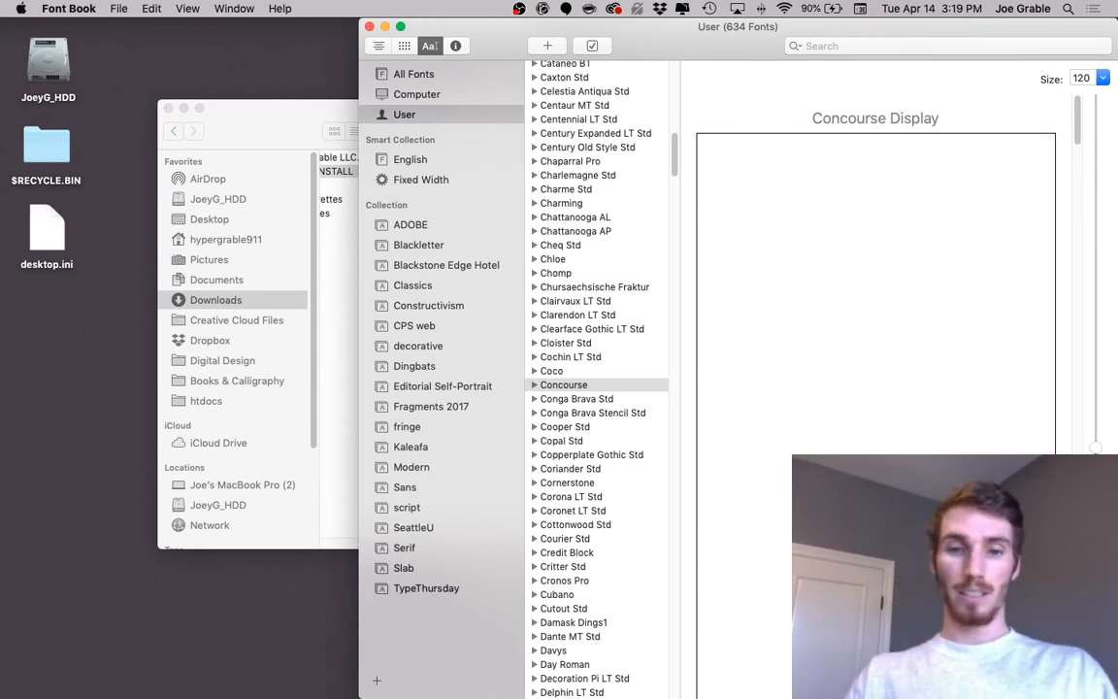
# Step: Type 'Hello World' and 'Thank you for watching.' as the custom preview text
pyautogui.write('Hello Wor')
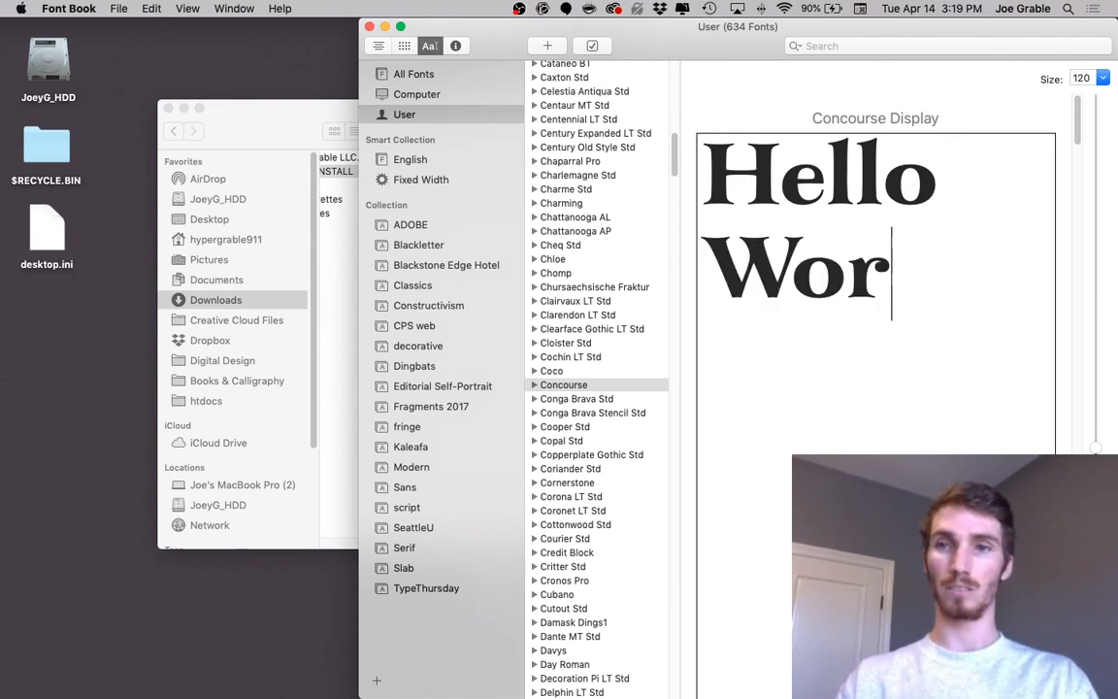
pyautogui.write('ld')
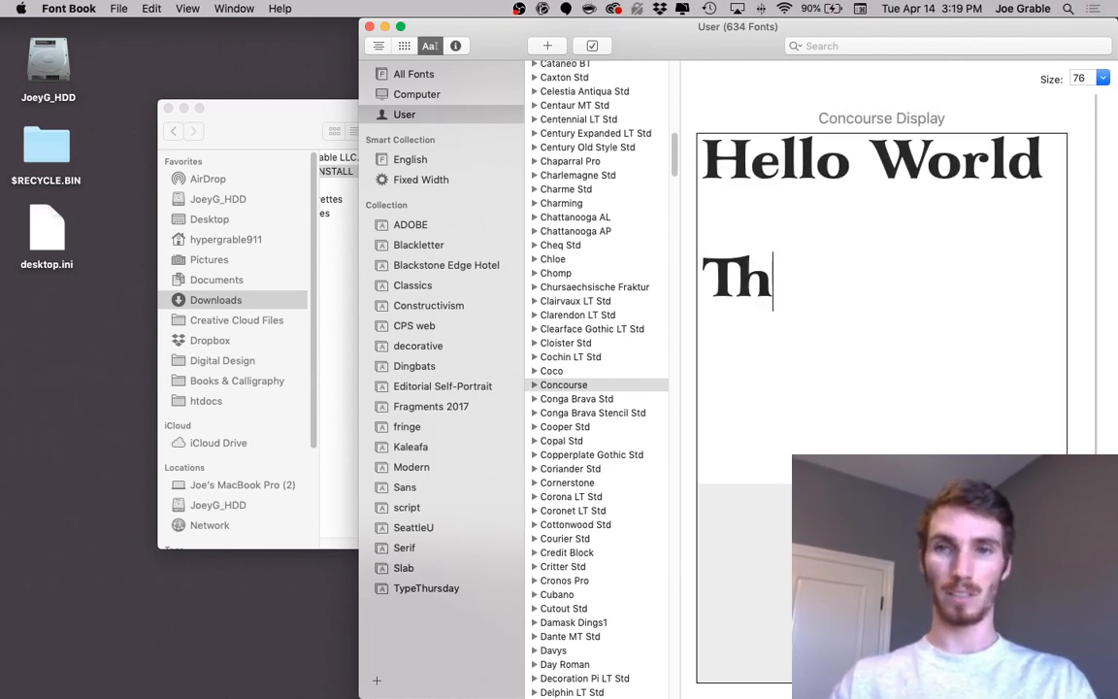
pyautogui.write('ank yo')
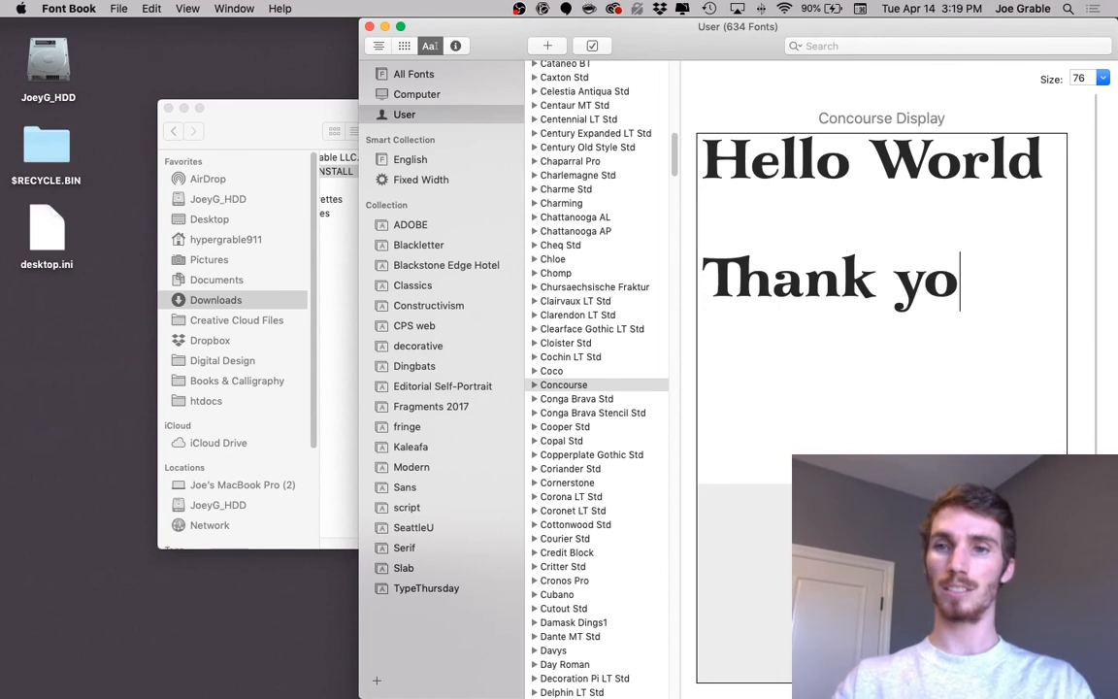
pyautogui.write('u for wa')
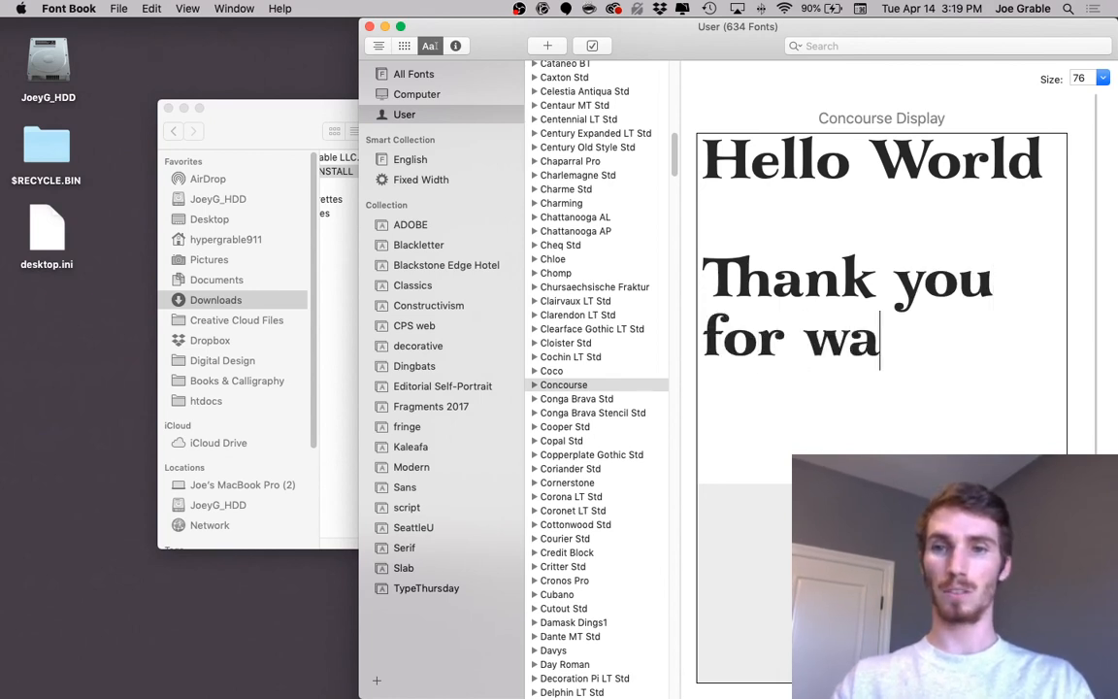
pyautogui.write('tching.')
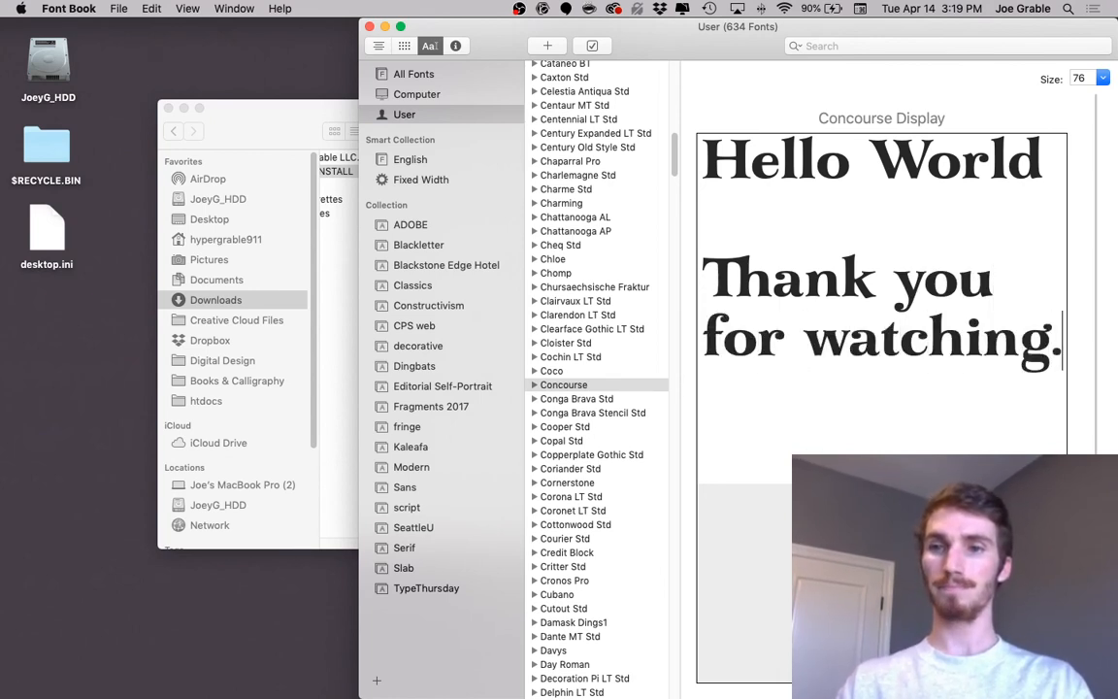